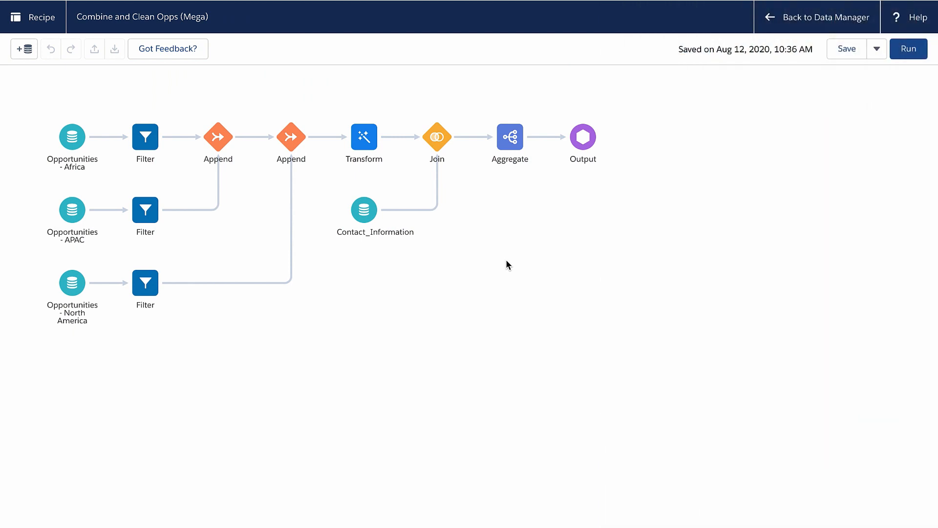
Select the Opportunities - Africa input node on the recipe canvas to see its details.
click(71, 136)
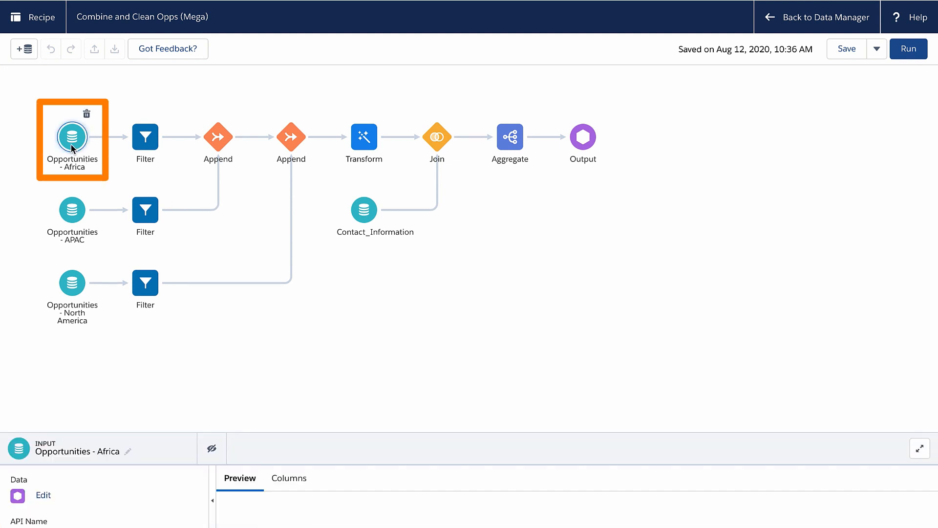
View the Africa opportunities preview, then the Filter node's Account Type EQUALS Customer condition.
click(71, 136)
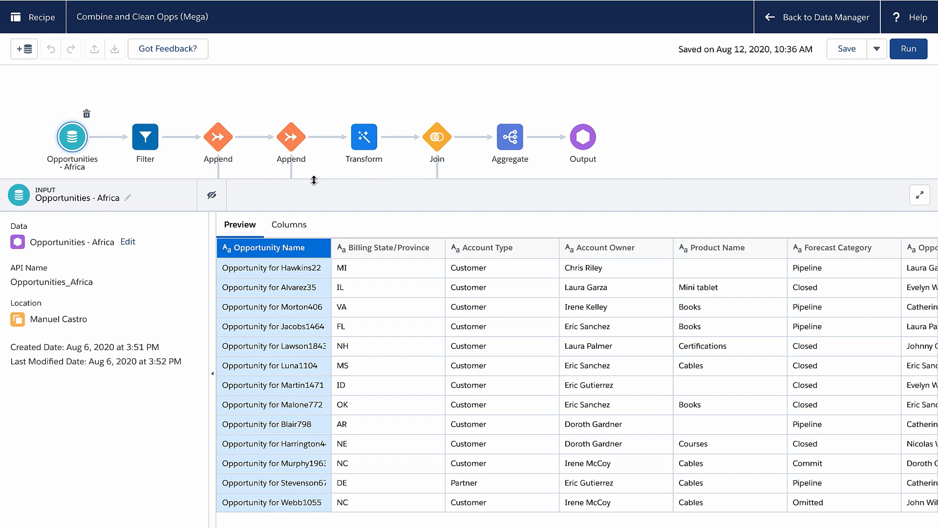
click(145, 135)
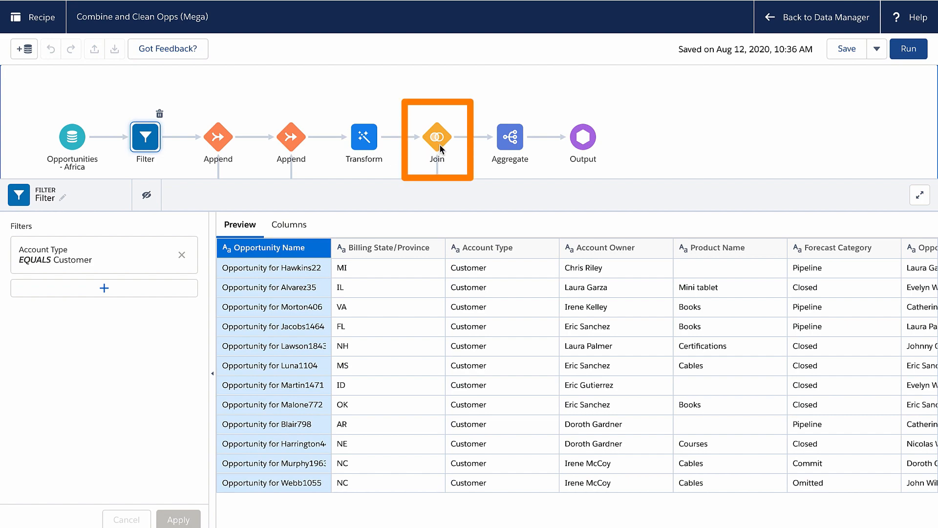
Review the Join node's 28 included columns and return to its left-join preview on Account Owner / Customer Full Name.
click(437, 137)
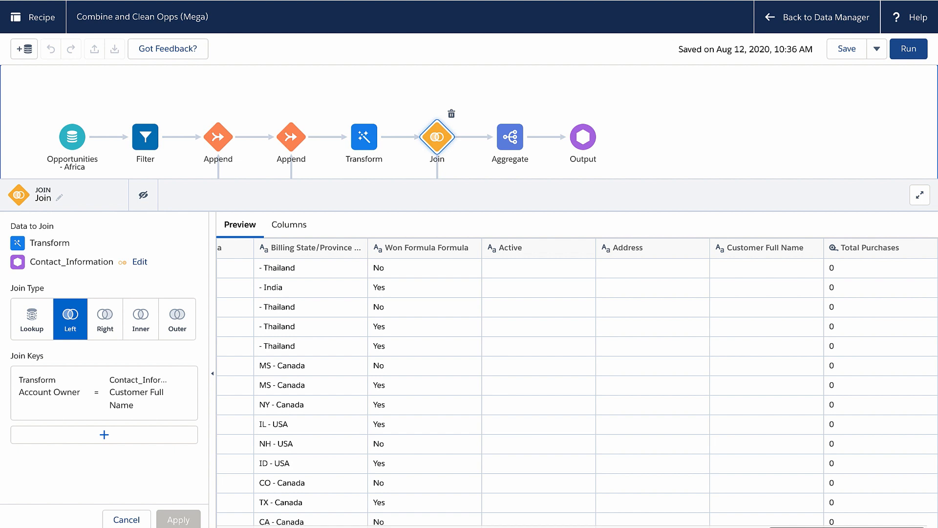
click(288, 225)
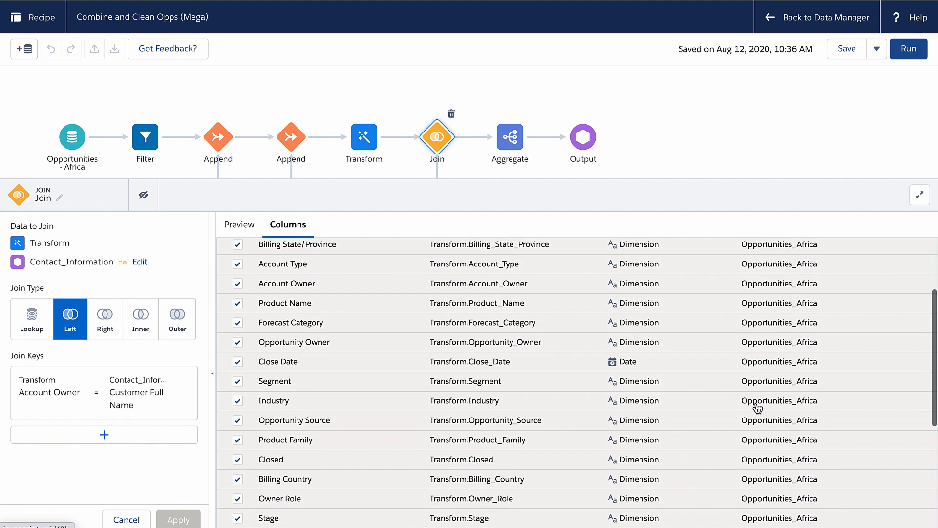
scroll(down, 3)
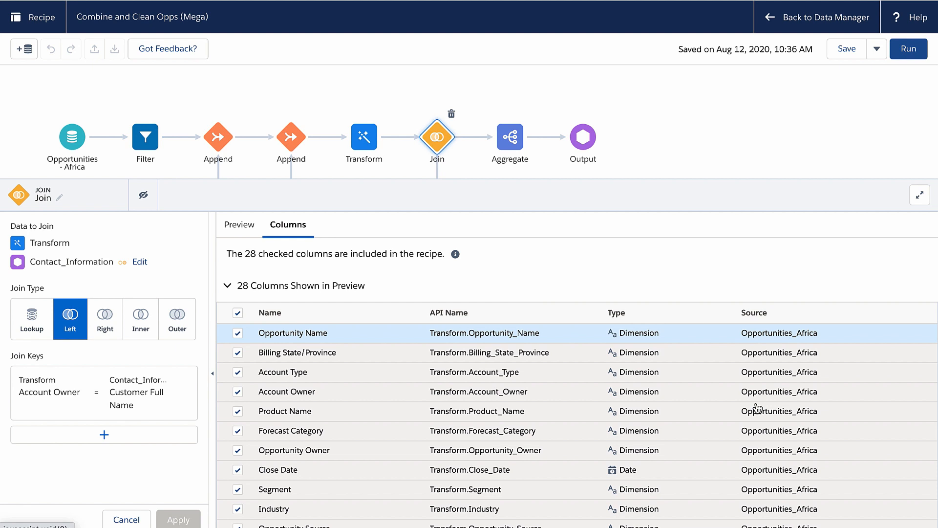
click(238, 225)
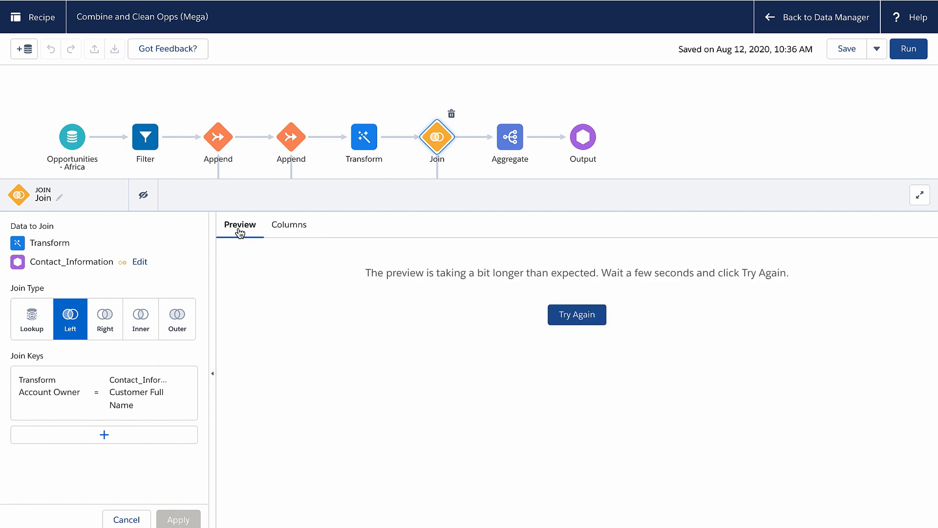
Reload the Join preview with Try Again, then view the Transform node's five steps.
click(576, 314)
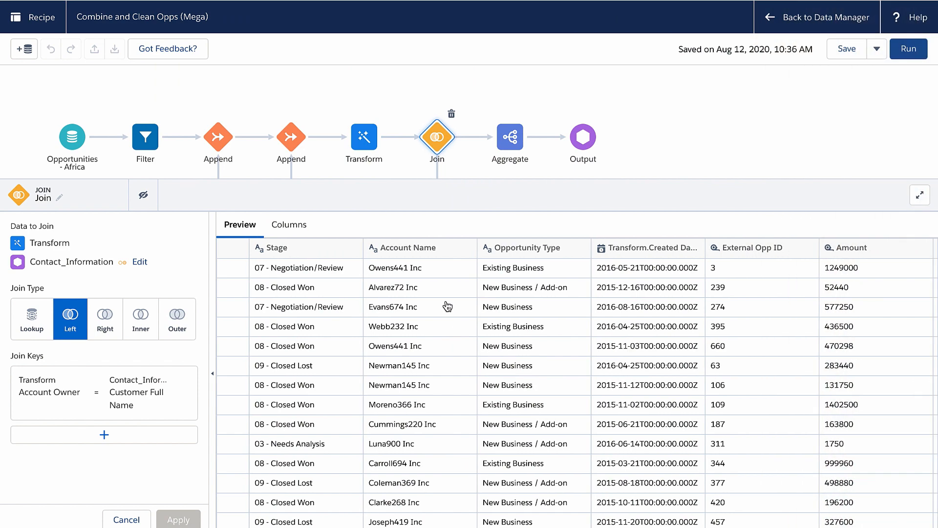
click(364, 136)
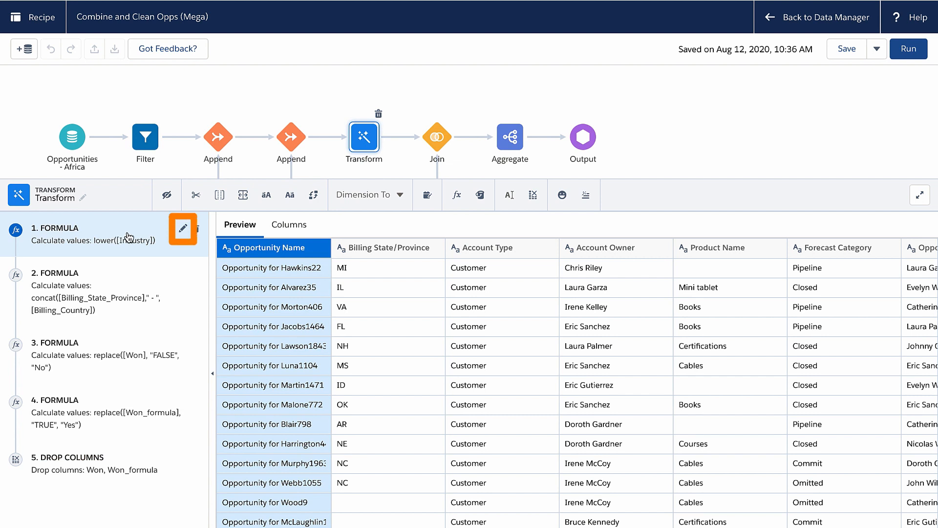
Preview formula step 1's lowercase Industry Formula column, then select formula step 2.
click(182, 229)
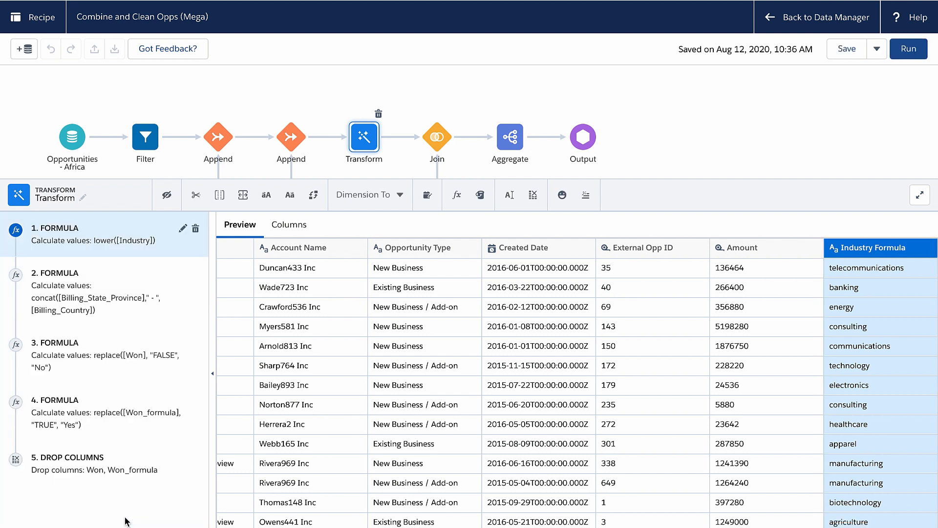
click(89, 291)
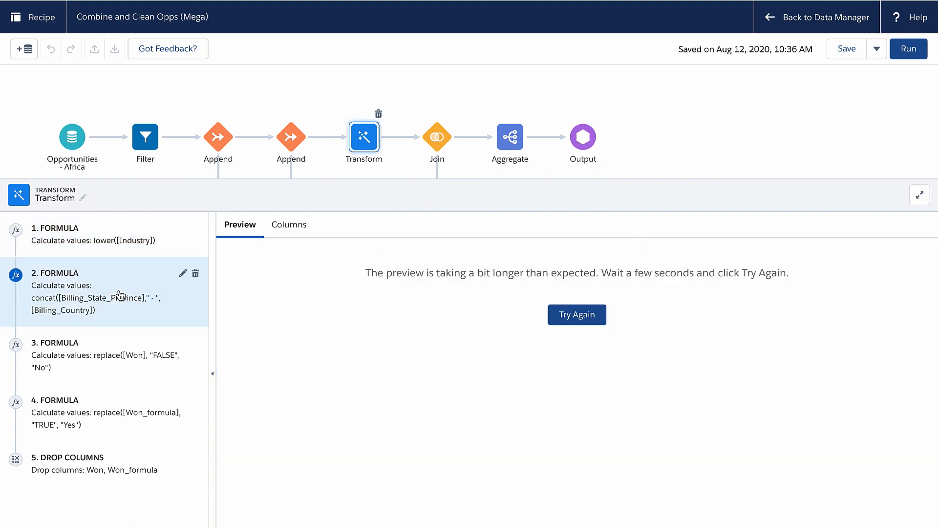
Load formula step 2's preview showing the combined billing state and country column, e.g. 'MI - Morocco'.
click(576, 314)
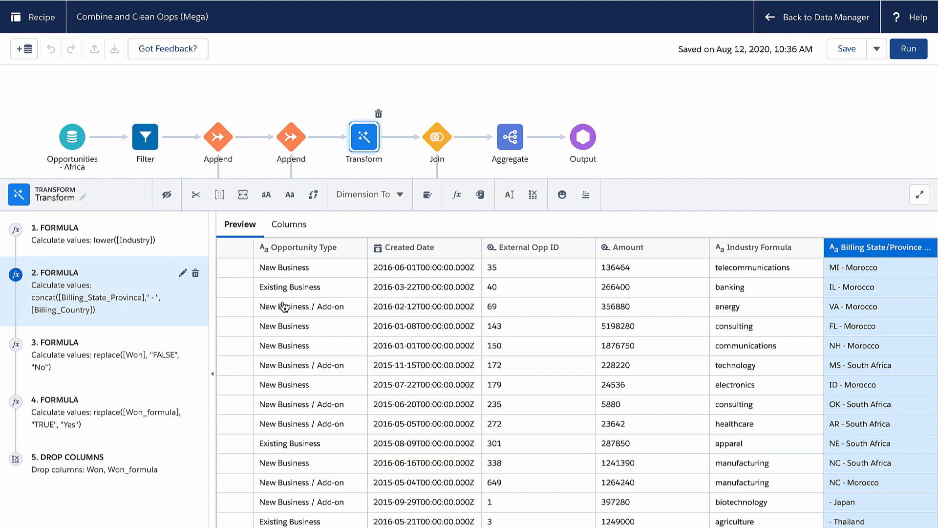
In the Join preview, confirm the Customer Full Name column is empty while Account Owner holds names.
click(437, 137)
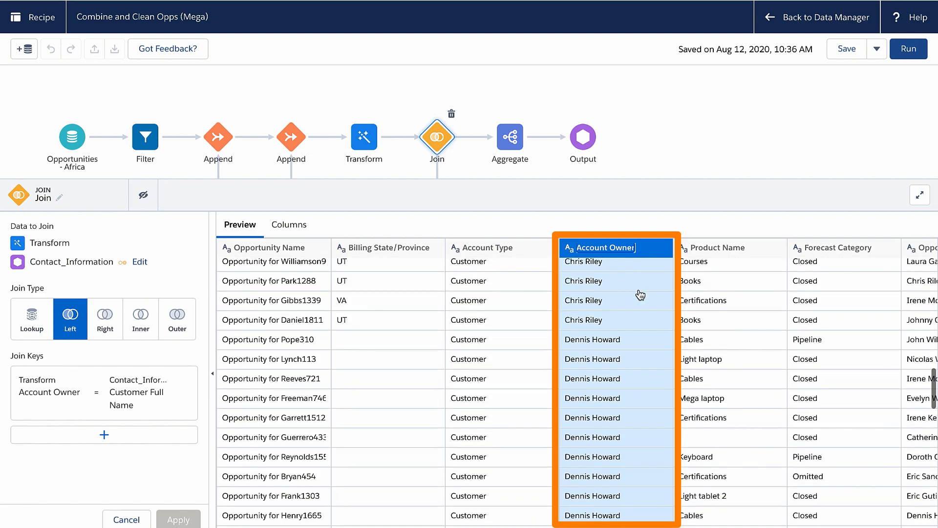
scroll(right, 3)
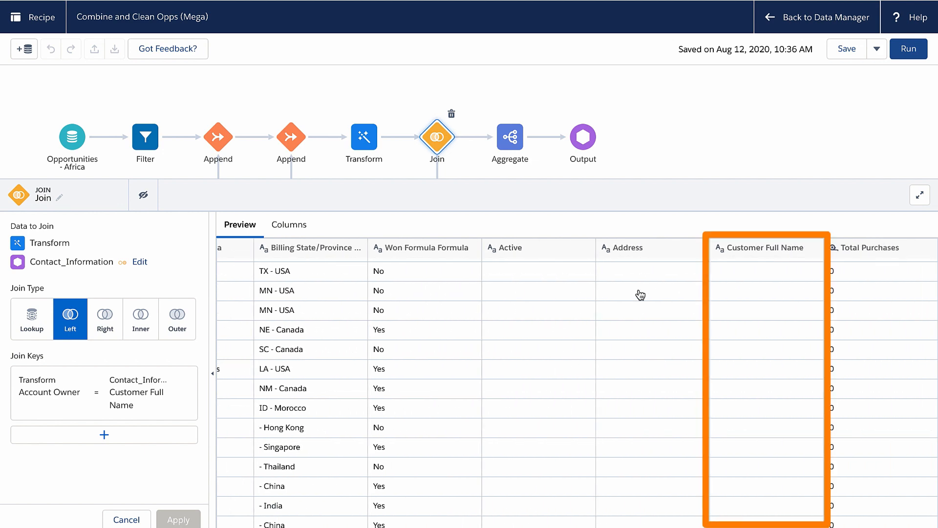
click(767, 247)
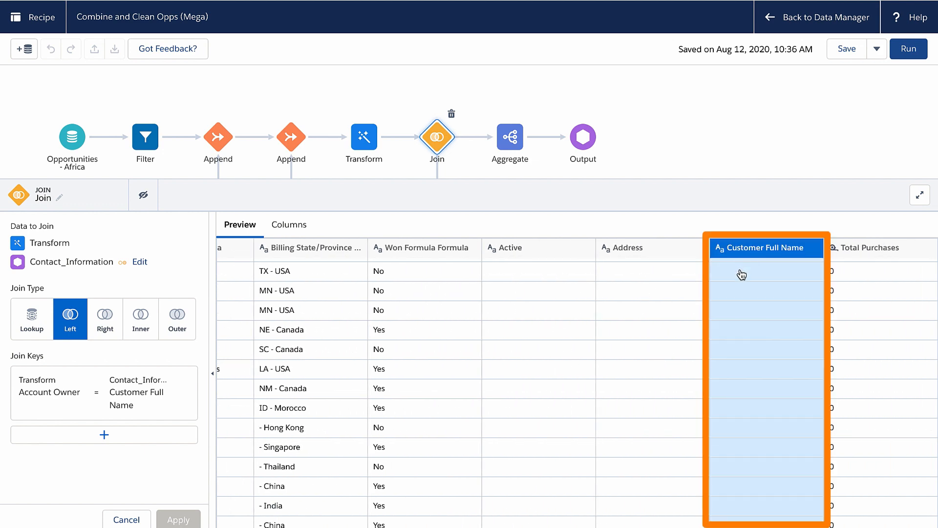
scroll(down, 3)
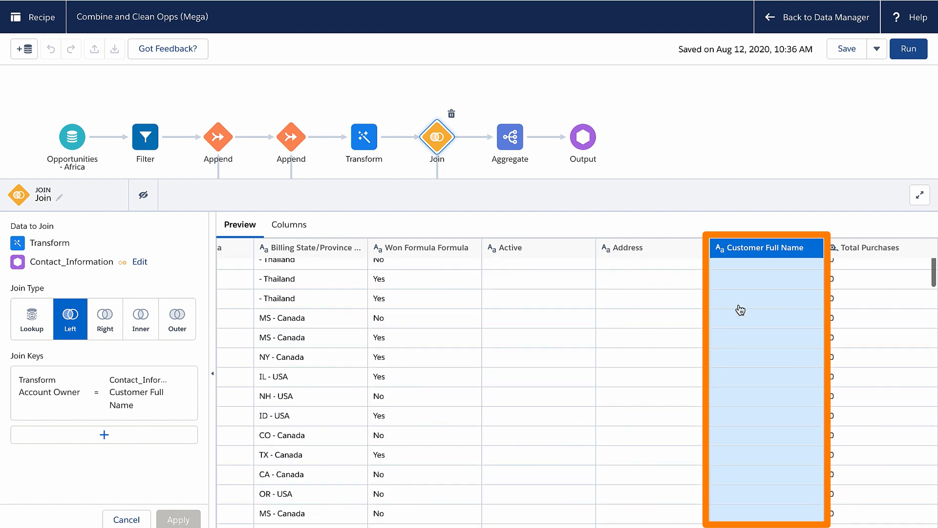